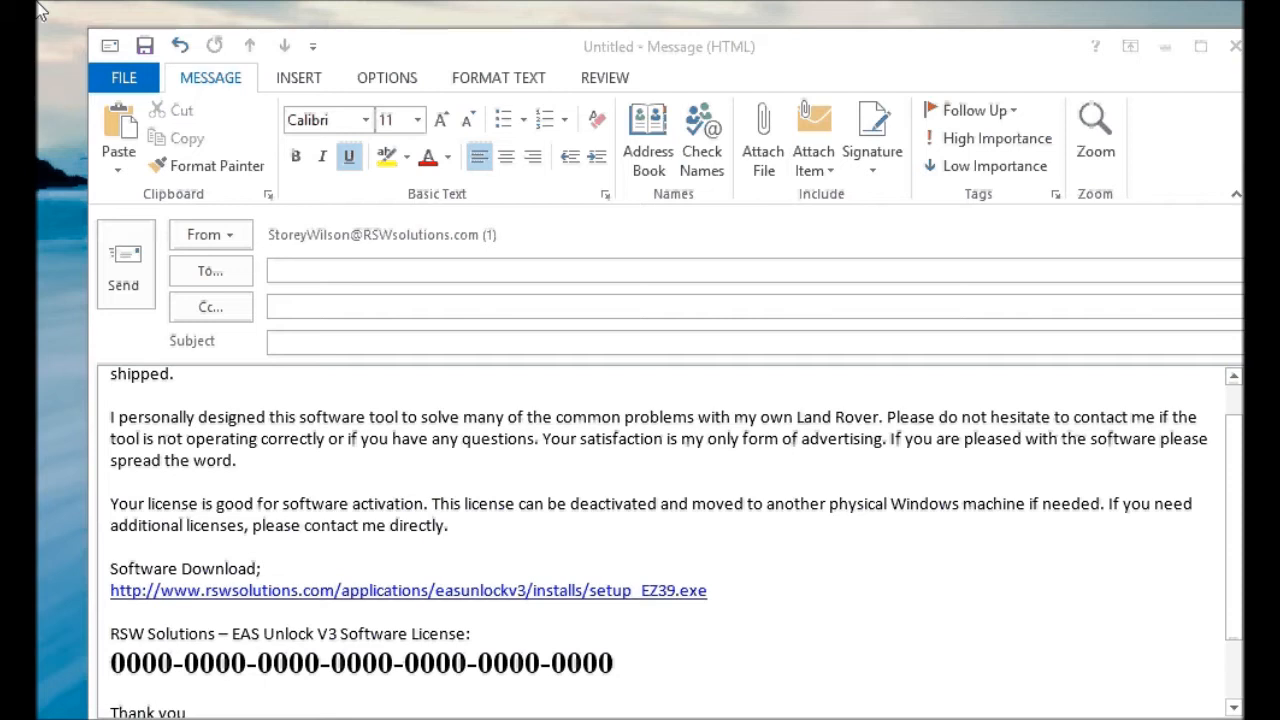
pyautogui.moveTo(495, 595)
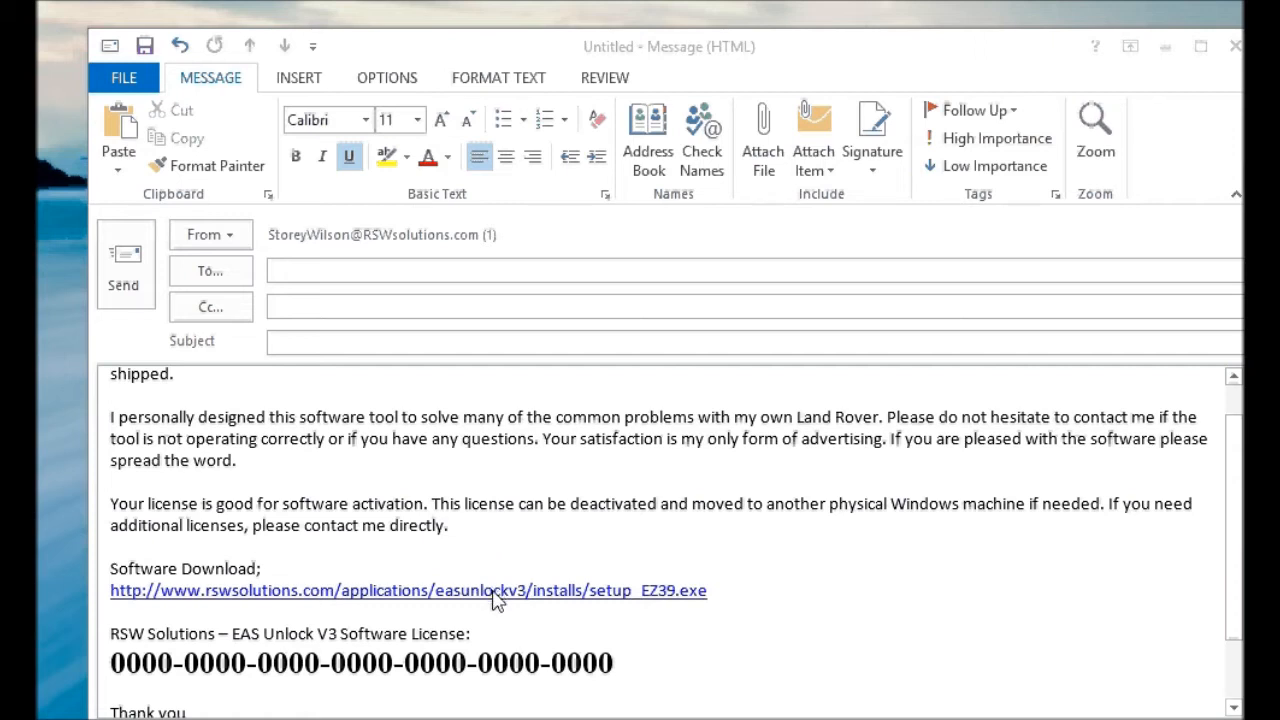
# Open the setup_EZ39.exe download link from the Outlook license email.
pyautogui.click(495, 590)
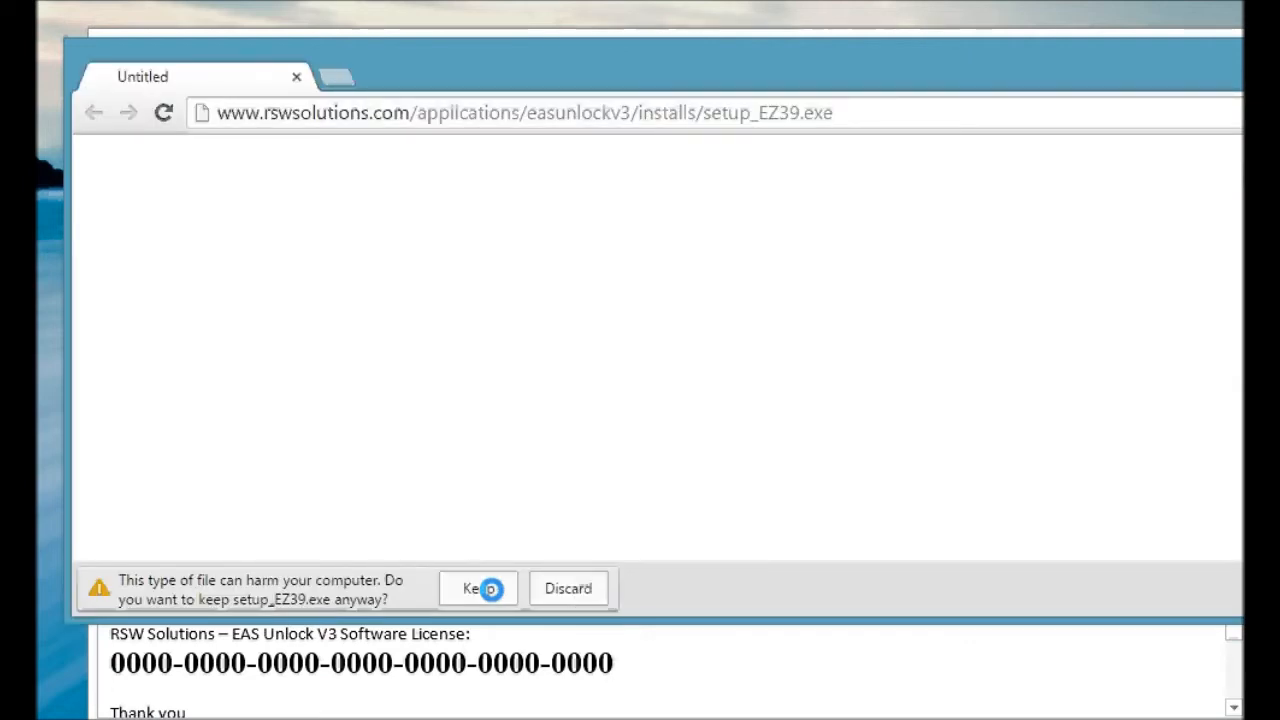
pyautogui.moveTo(275, 603)
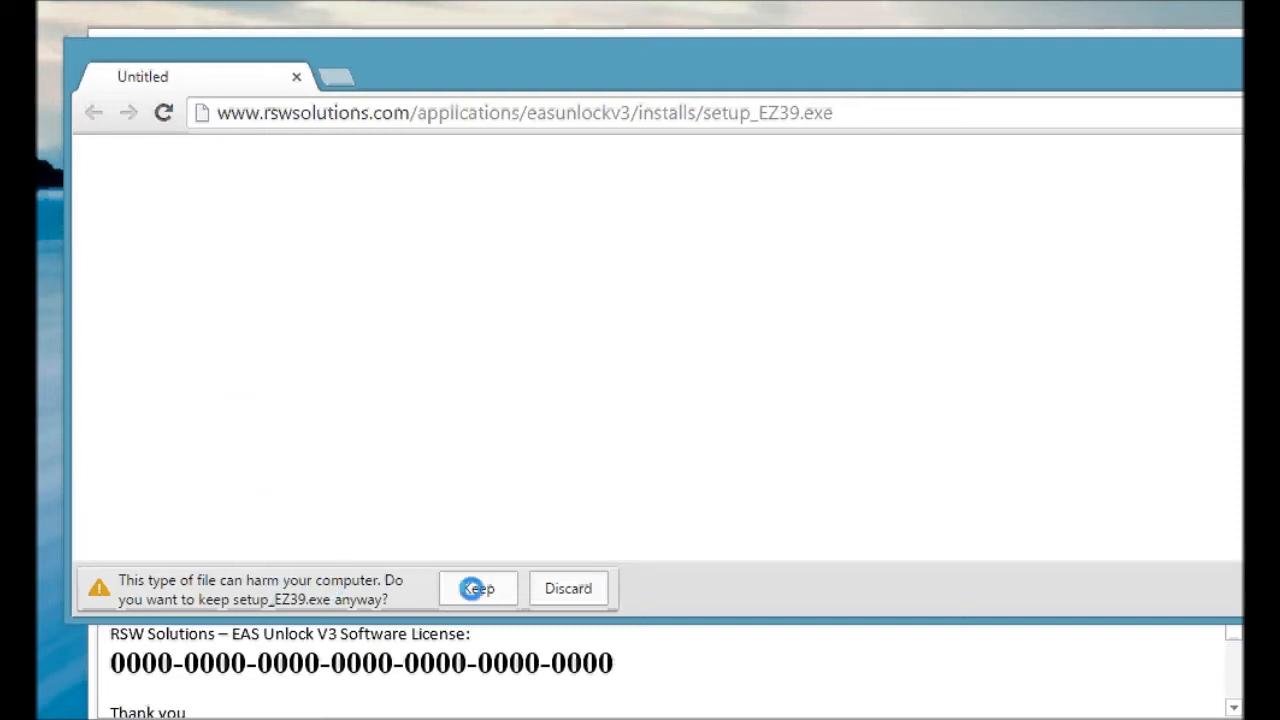
# Keep setup_EZ39.exe despite the harmful-file warning and show its download options.
pyautogui.click(478, 588)
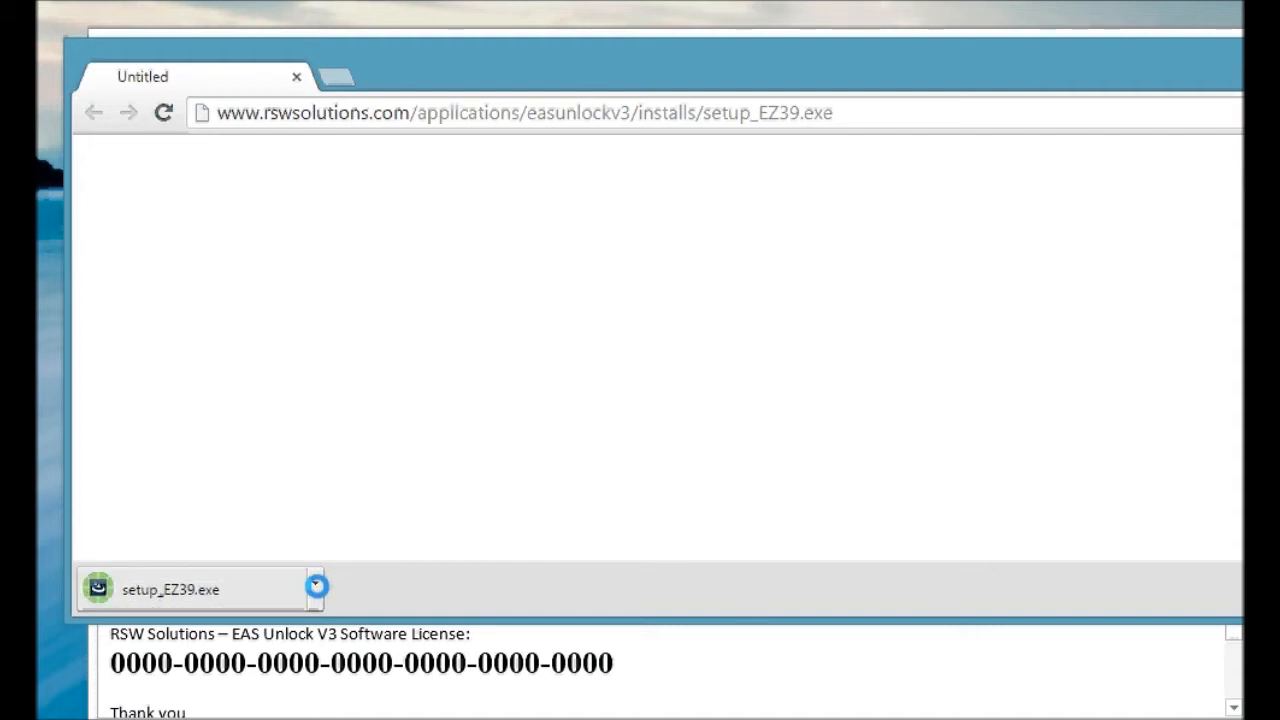
pyautogui.click(315, 588)
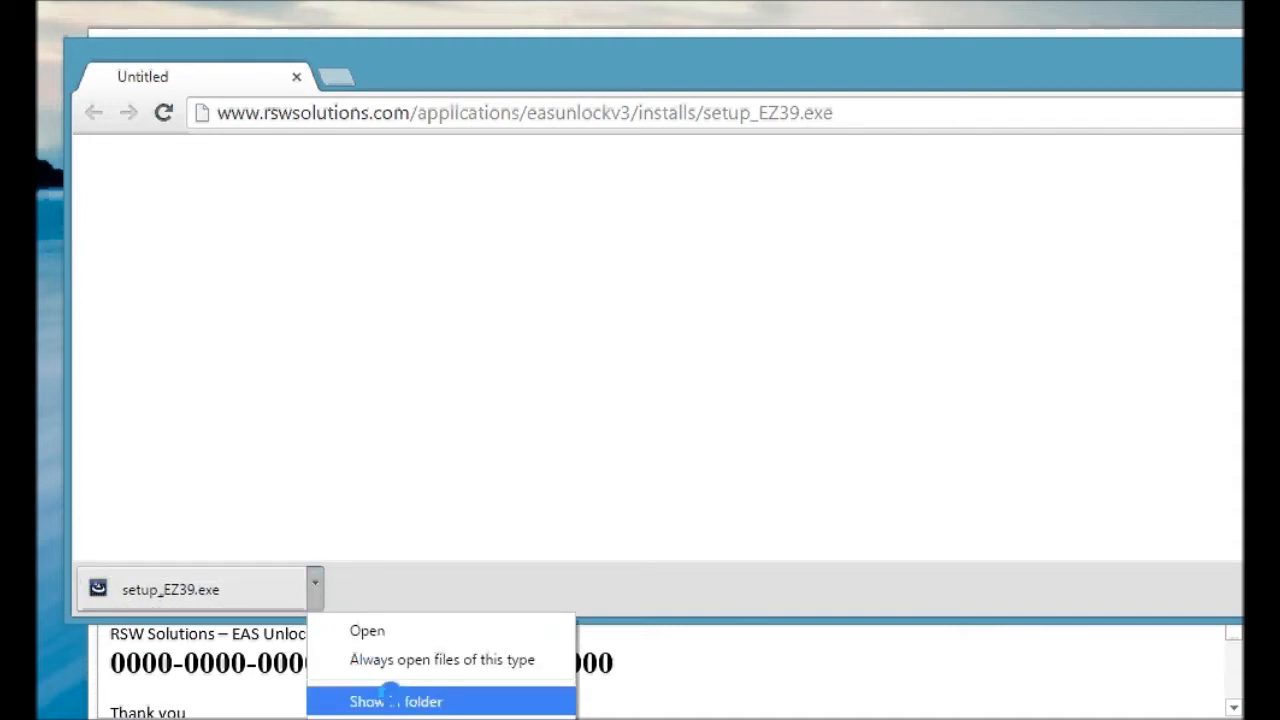
# Show setup_EZ39.exe in Z:\GoogleDownloads and run it to start the EAS Unlock V3 wizard.
pyautogui.click(396, 701)
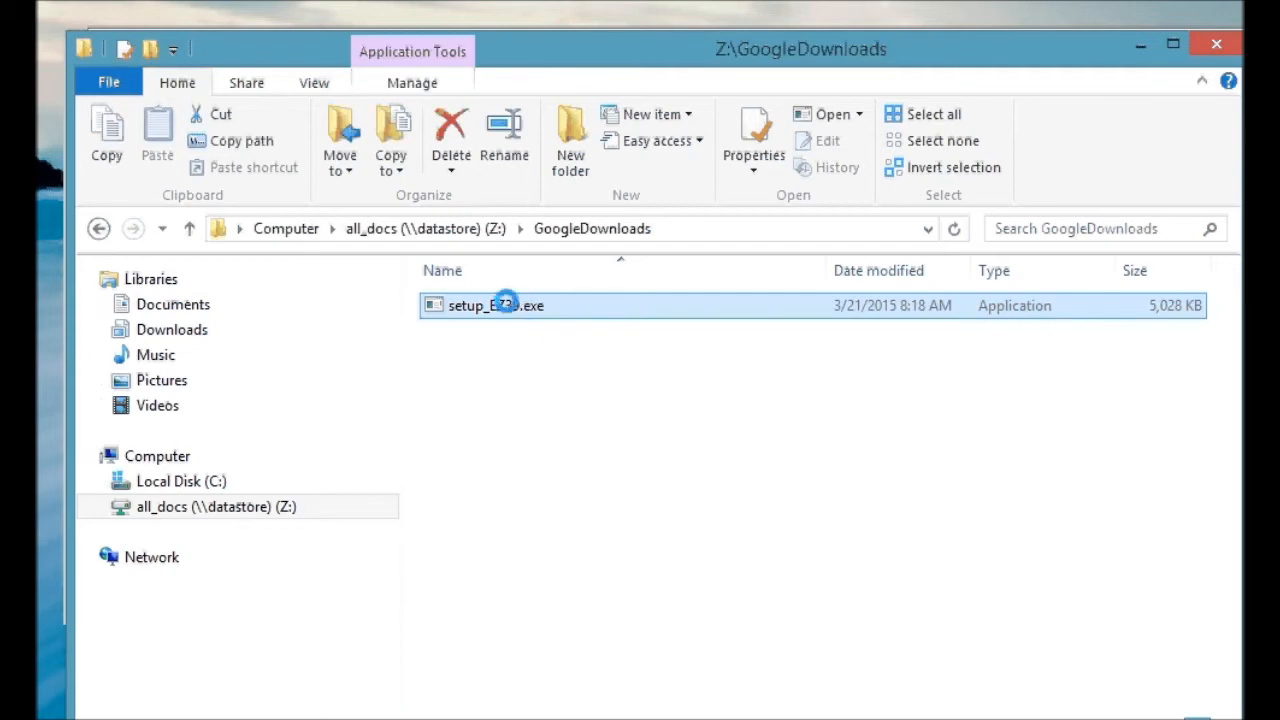
pyautogui.moveTo(495, 305)
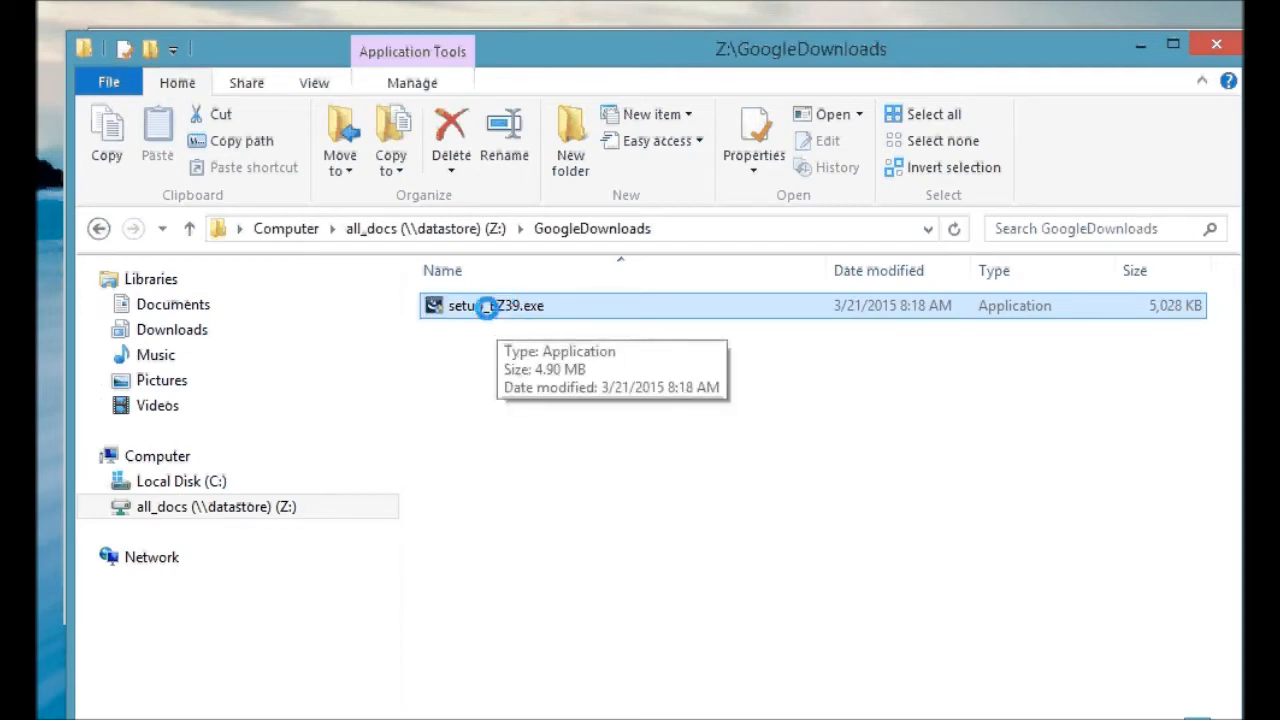
pyautogui.rightClick(487, 305)
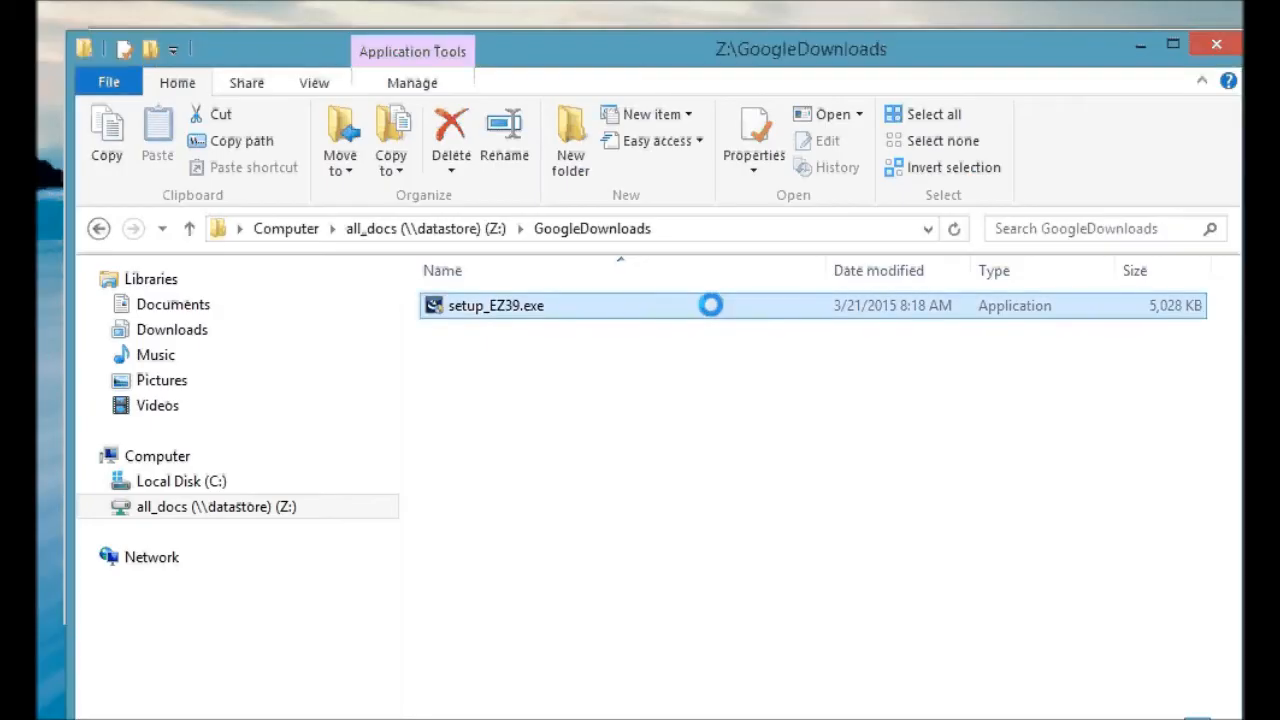
pyautogui.moveTo(496, 305)
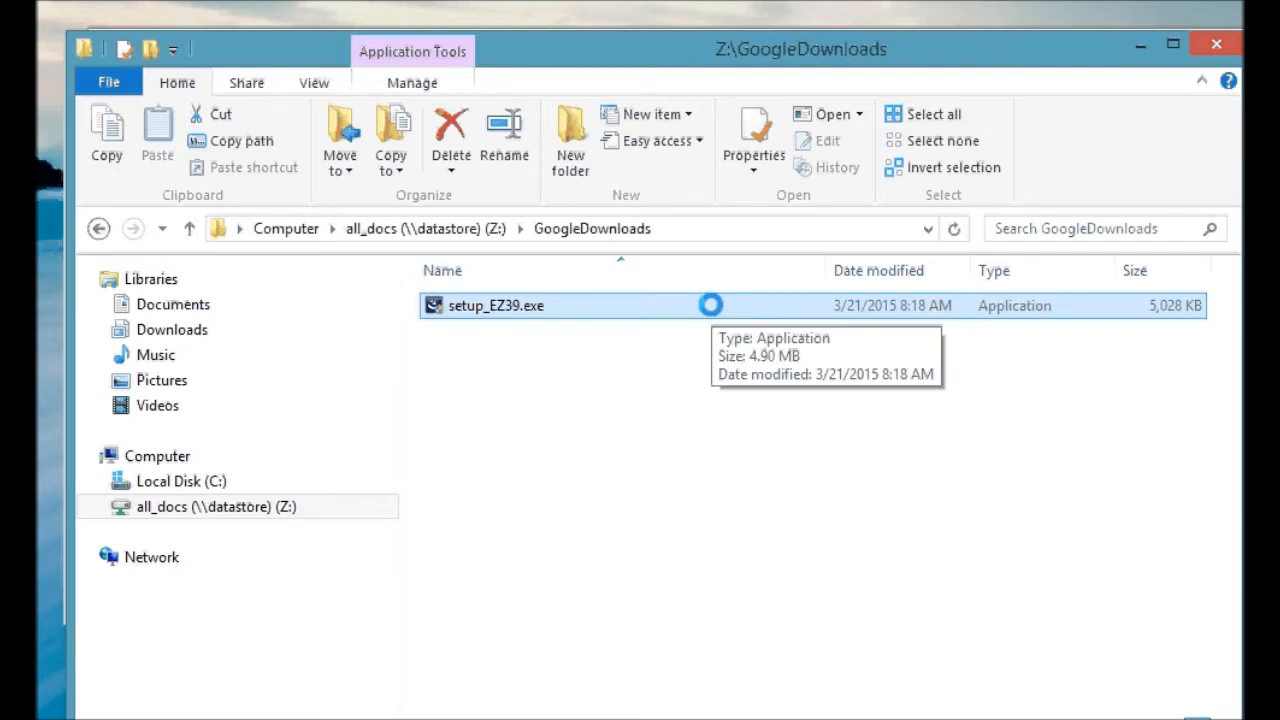
pyautogui.doubleClick(496, 305)
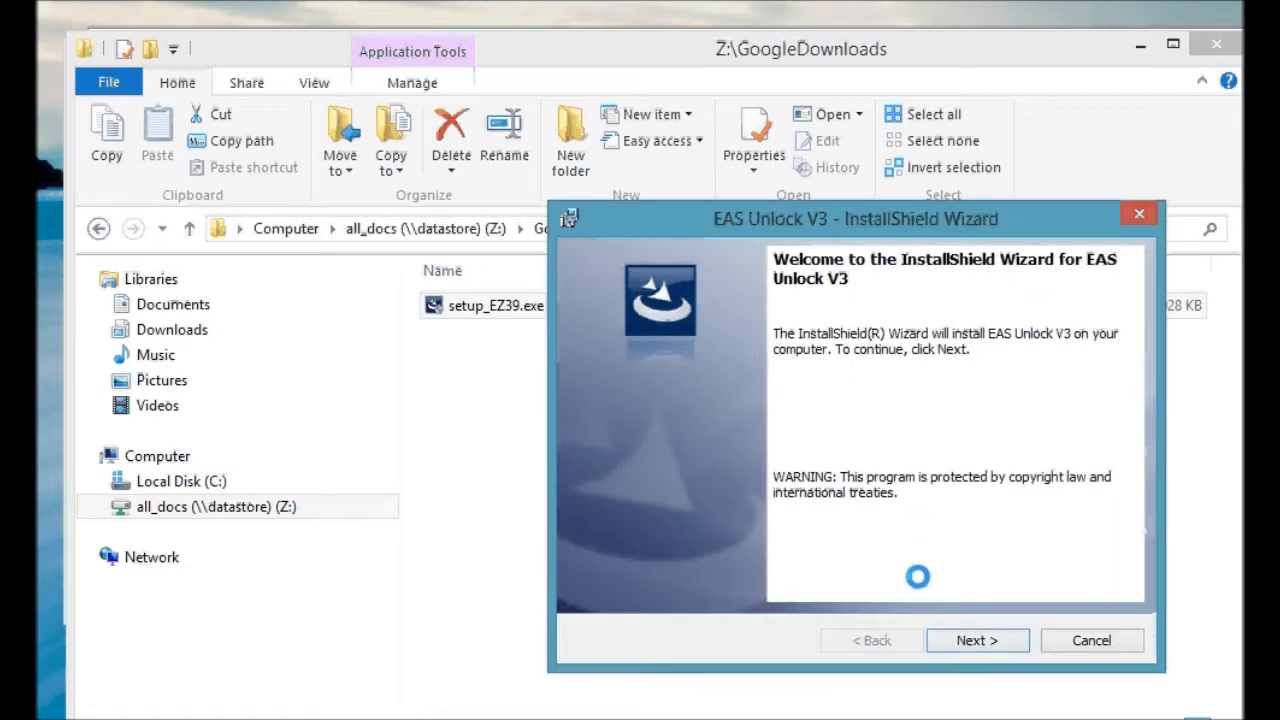
# Accept the EAS Unlock V3 license terms and finish the installation wizard.
pyautogui.click(977, 640)
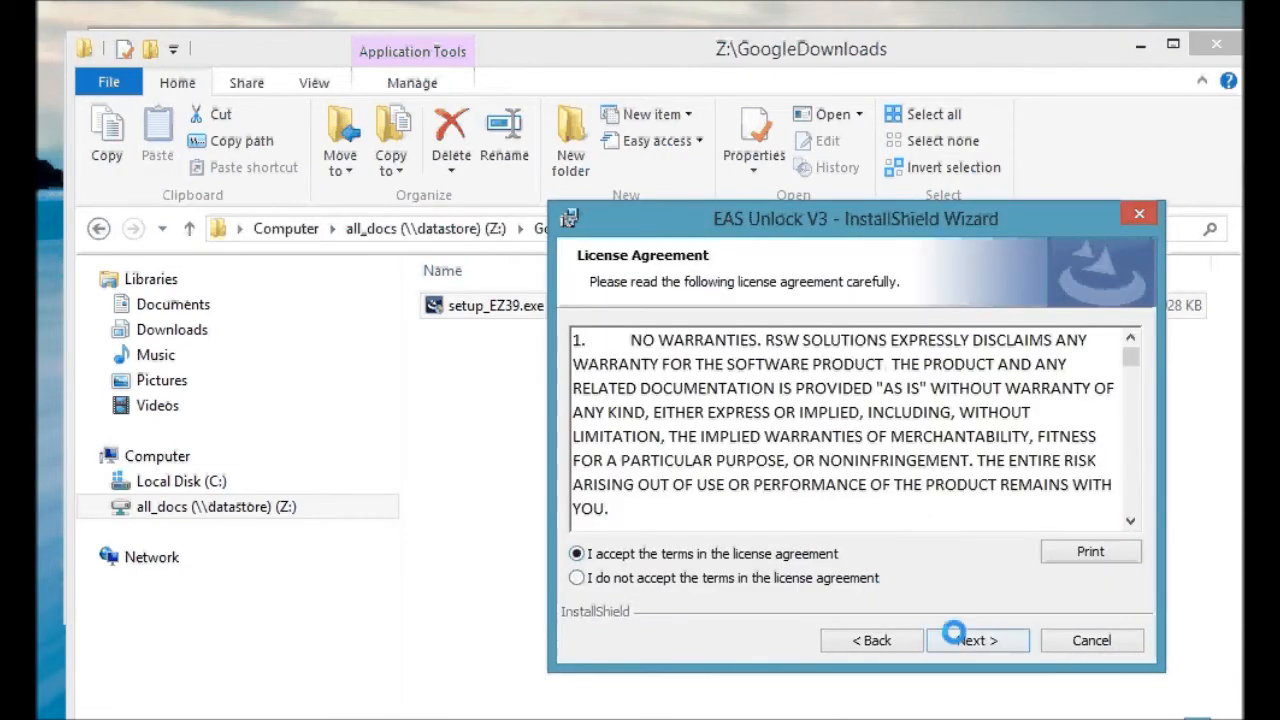
pyautogui.click(977, 640)
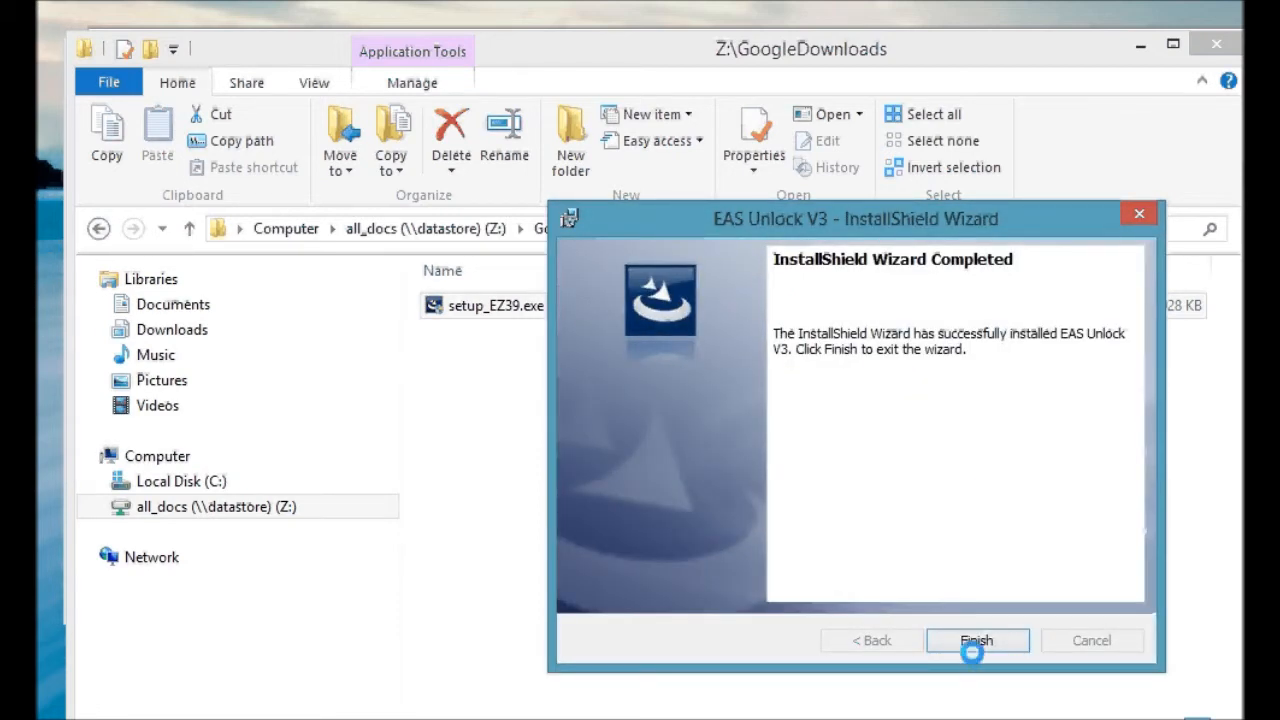
pyautogui.click(977, 640)
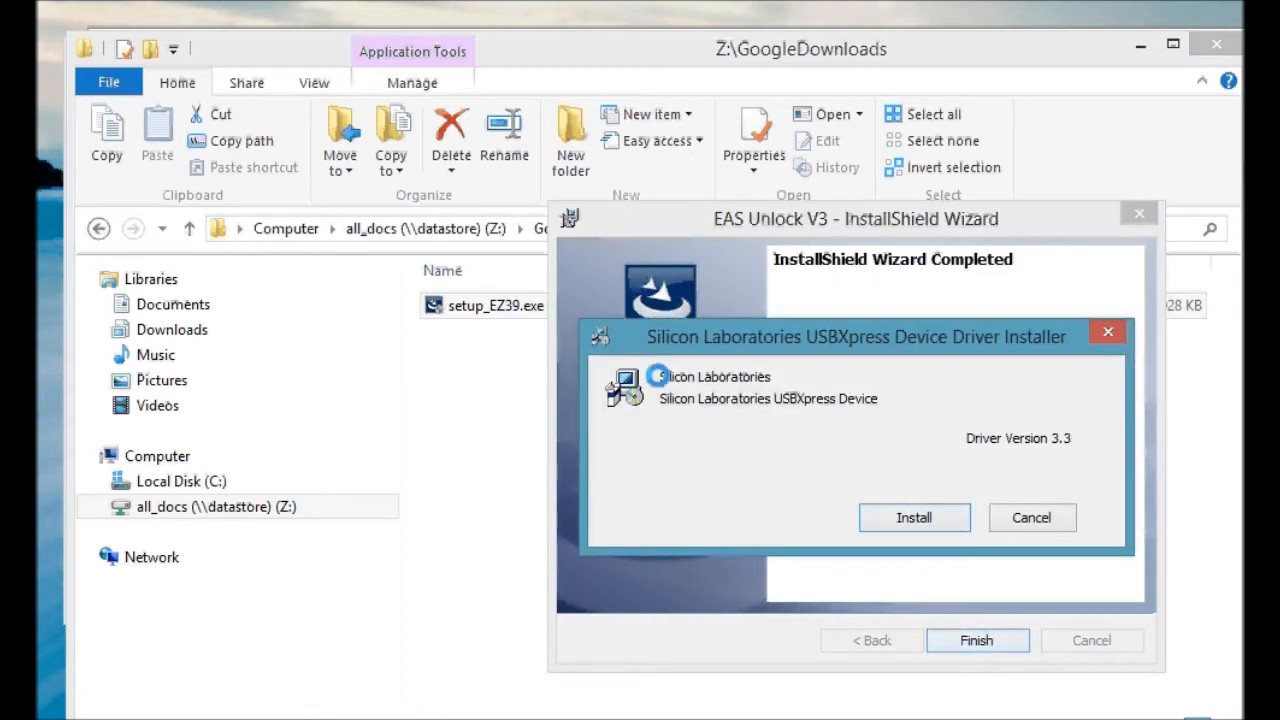
# Install the Silicon Laboratories USBXpress device driver and dismiss the Success message.
pyautogui.click(913, 517)
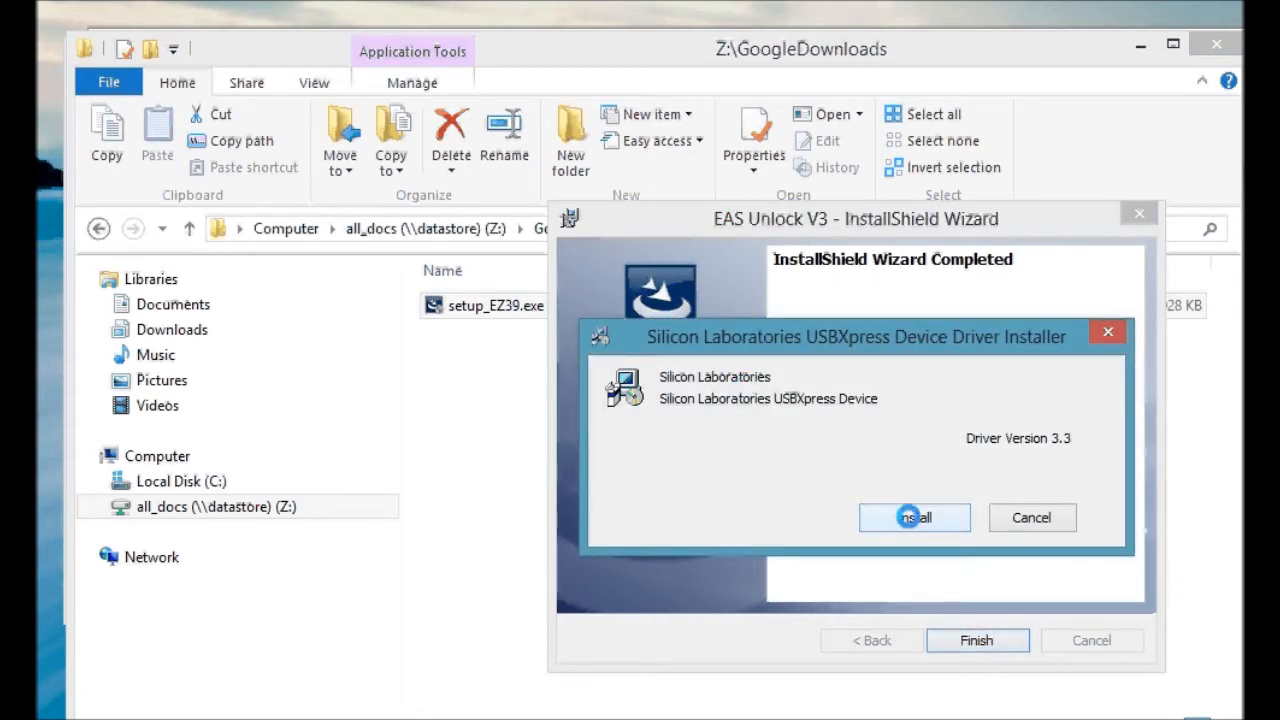
pyautogui.click(914, 517)
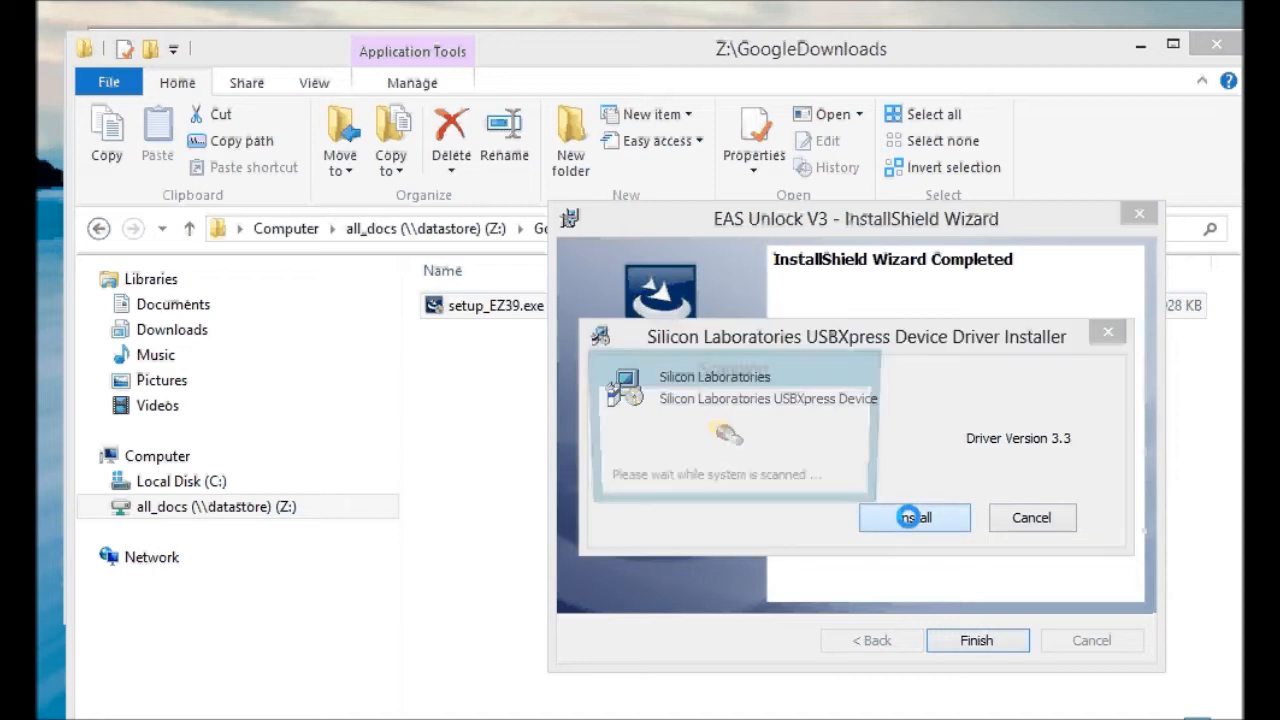
pyautogui.click(913, 517)
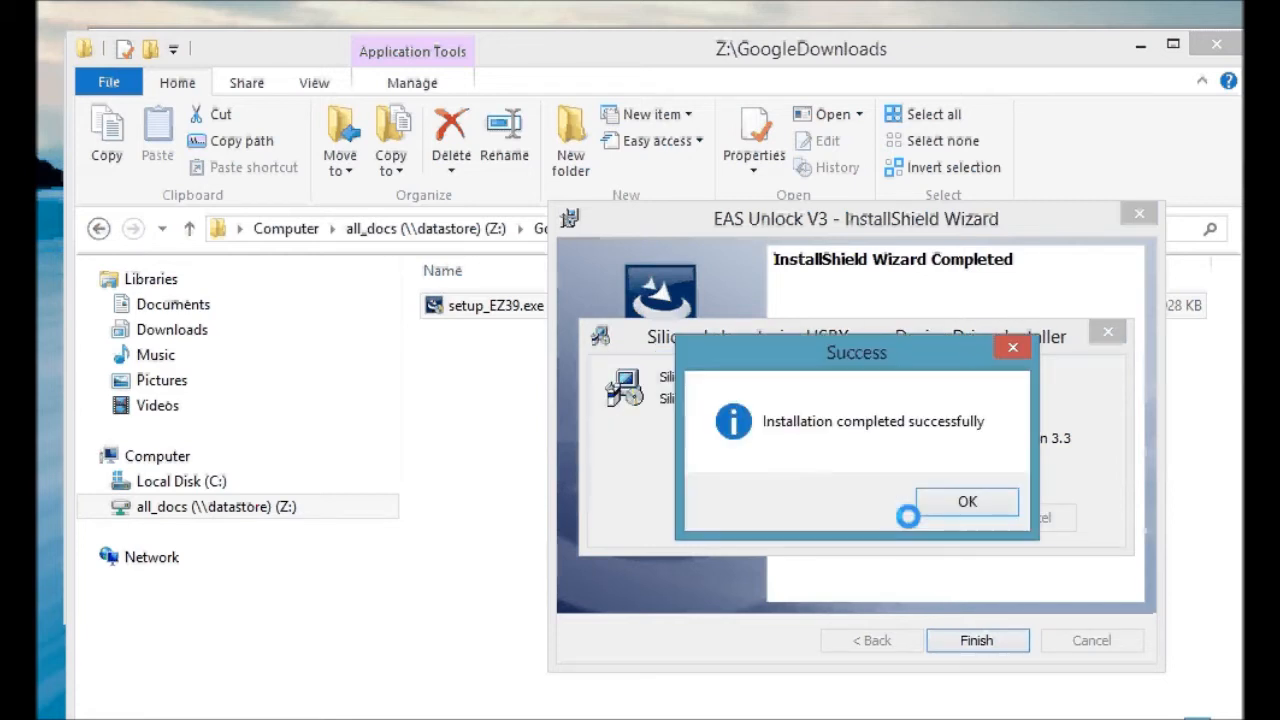
pyautogui.click(966, 501)
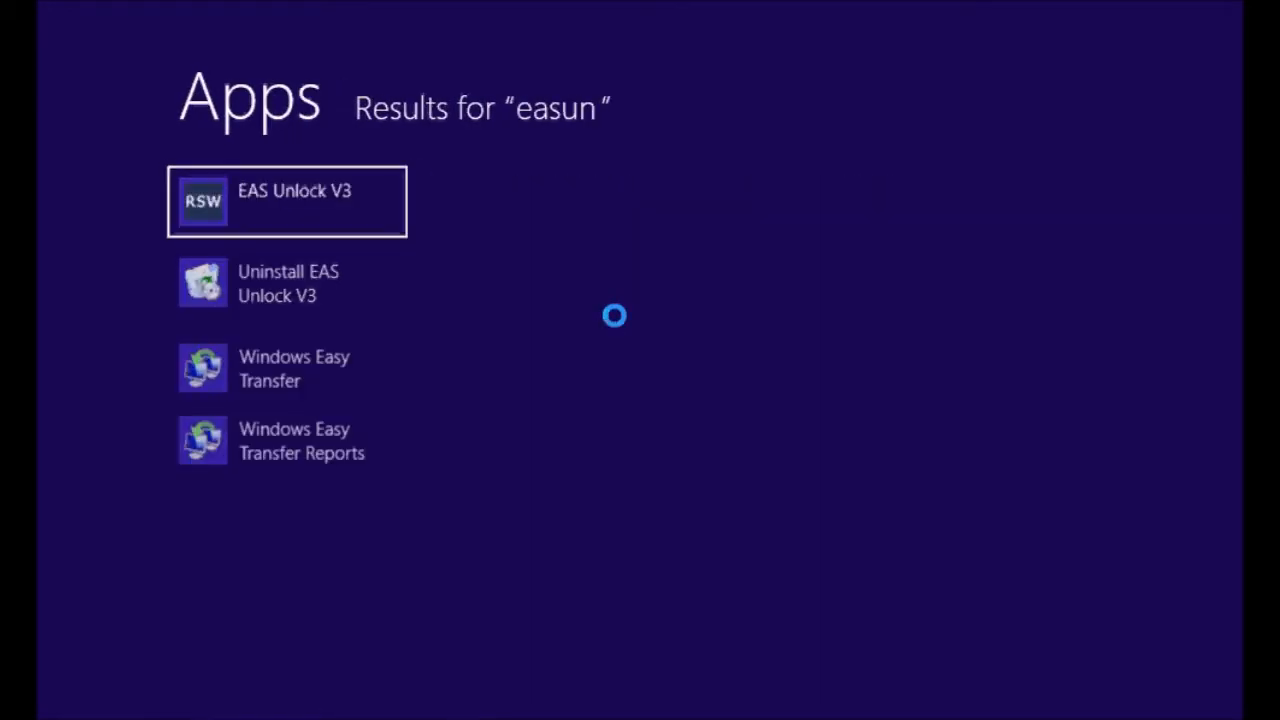
# Search the Start screen for 'lock' and launch EAS Unlock V3.
pyautogui.write('lock')
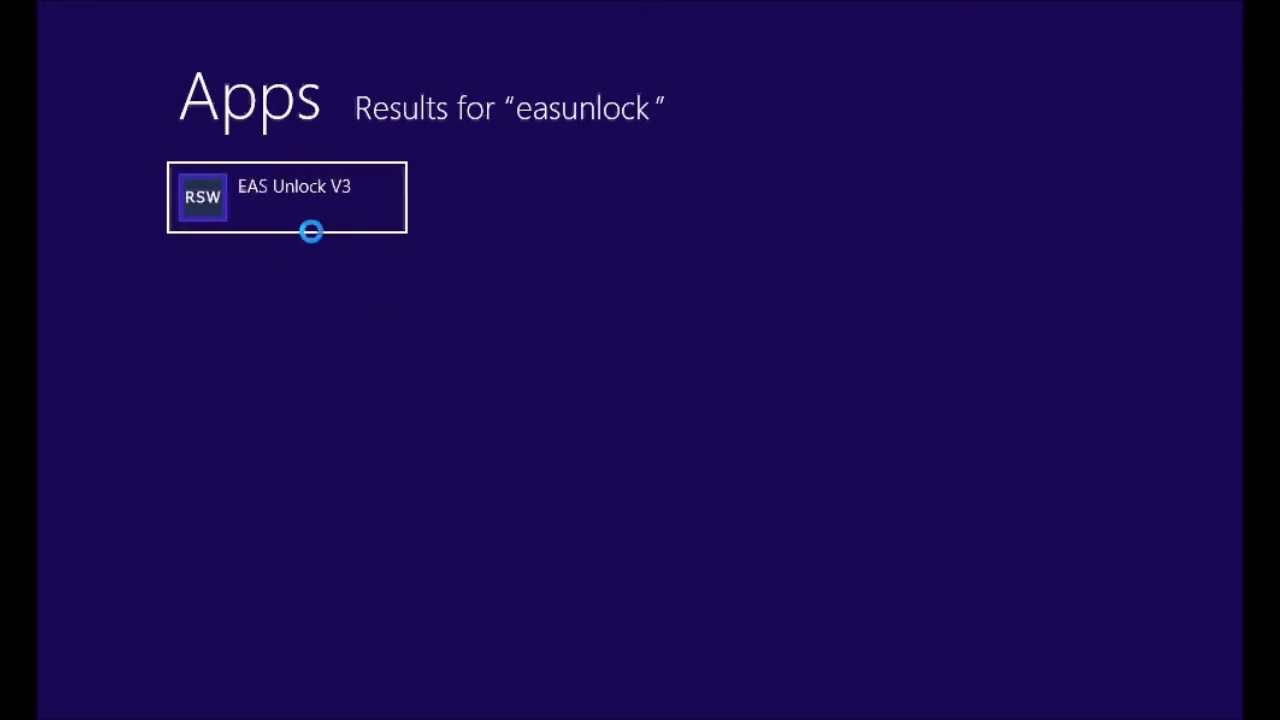
pyautogui.click(287, 197)
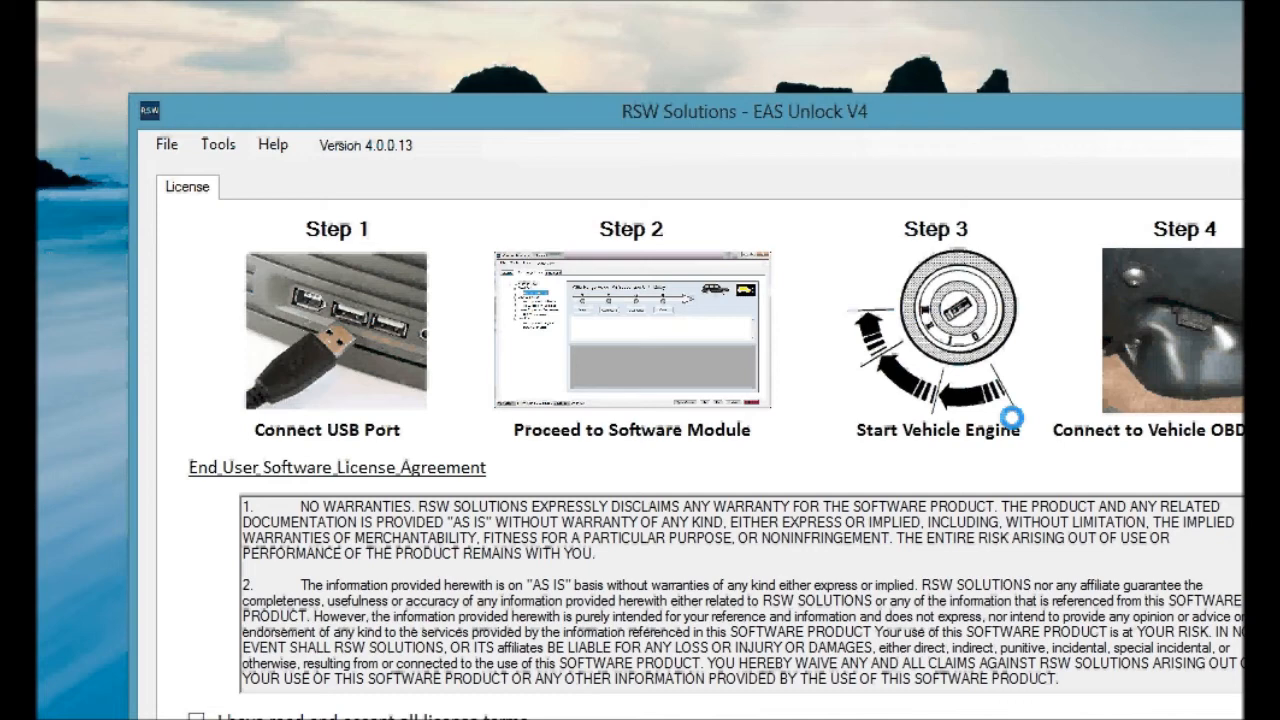
pyautogui.moveTo(1055, 115)
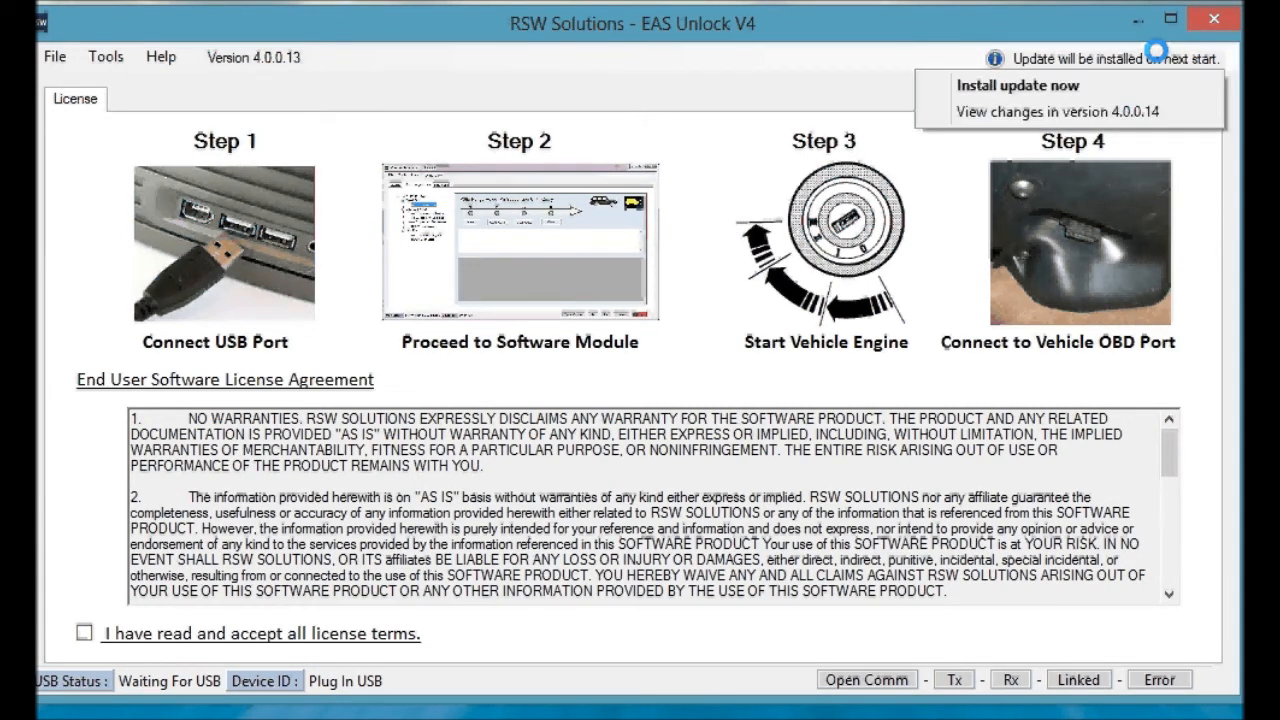
# Install the EAS Unlock update to version 4.0.0.14 immediately.
pyautogui.click(1017, 85)
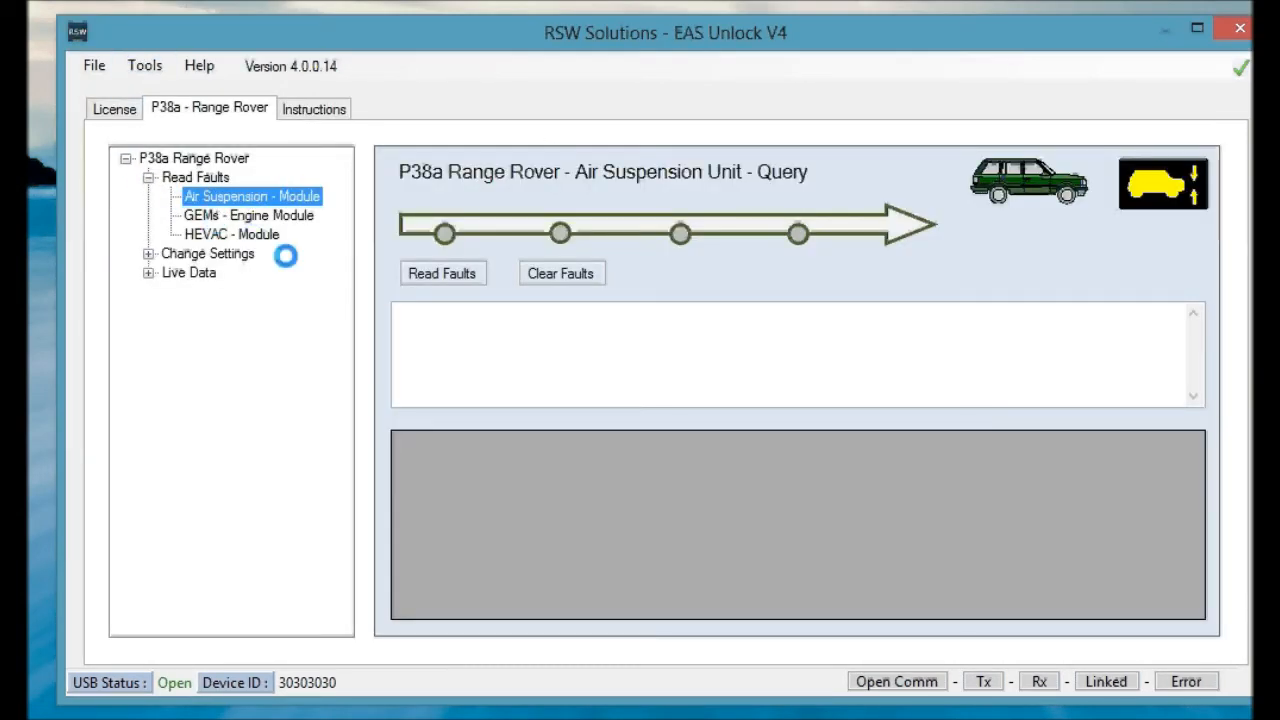
# Use EAS Unlock 4.0.0.14 with the USB interface linked, on the P38a Range Rover module.
pyautogui.click(442, 273)
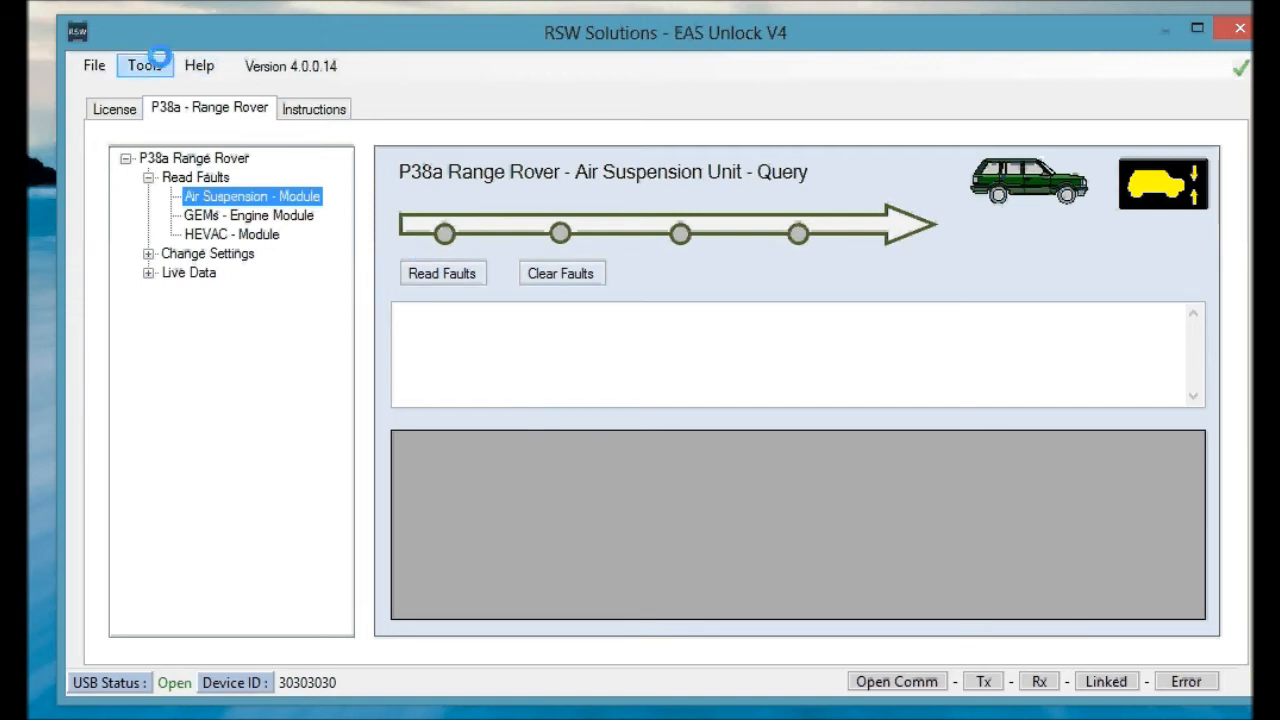
# Open Tools > View Logs and select DebugLog_21_3_2015.log in the log folder.
pyautogui.click(144, 65)
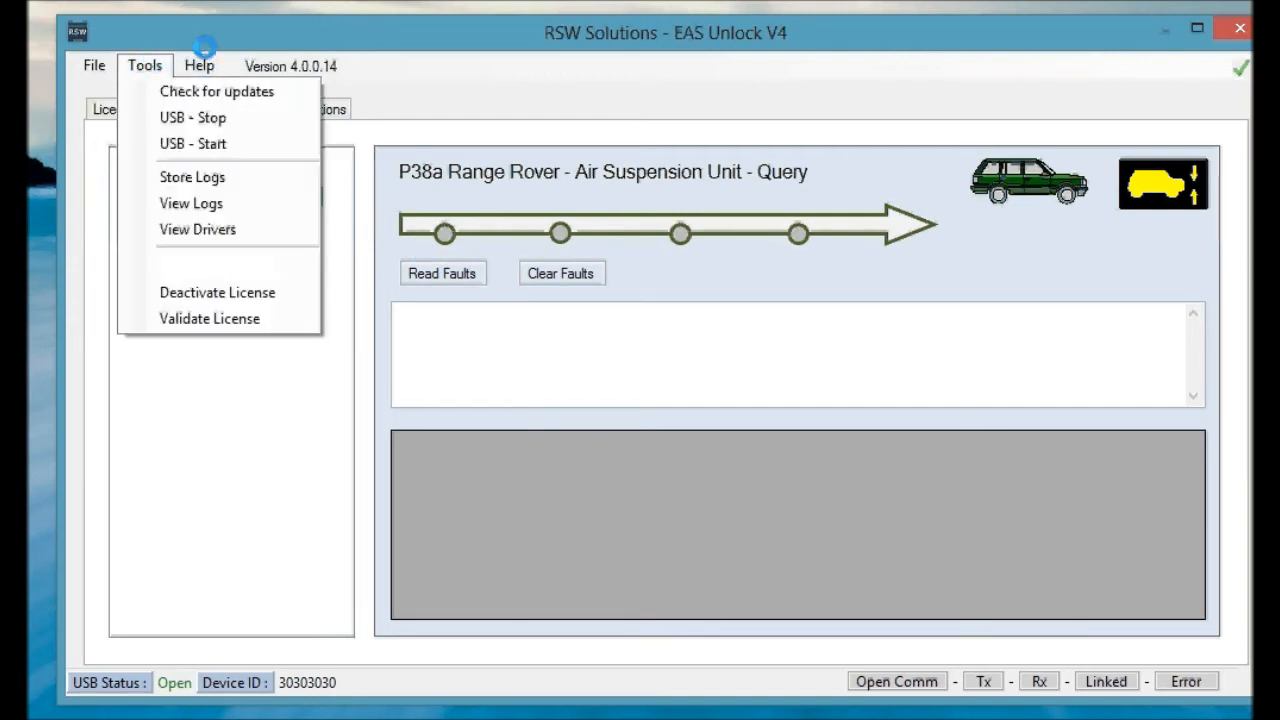
pyautogui.moveTo(193, 144)
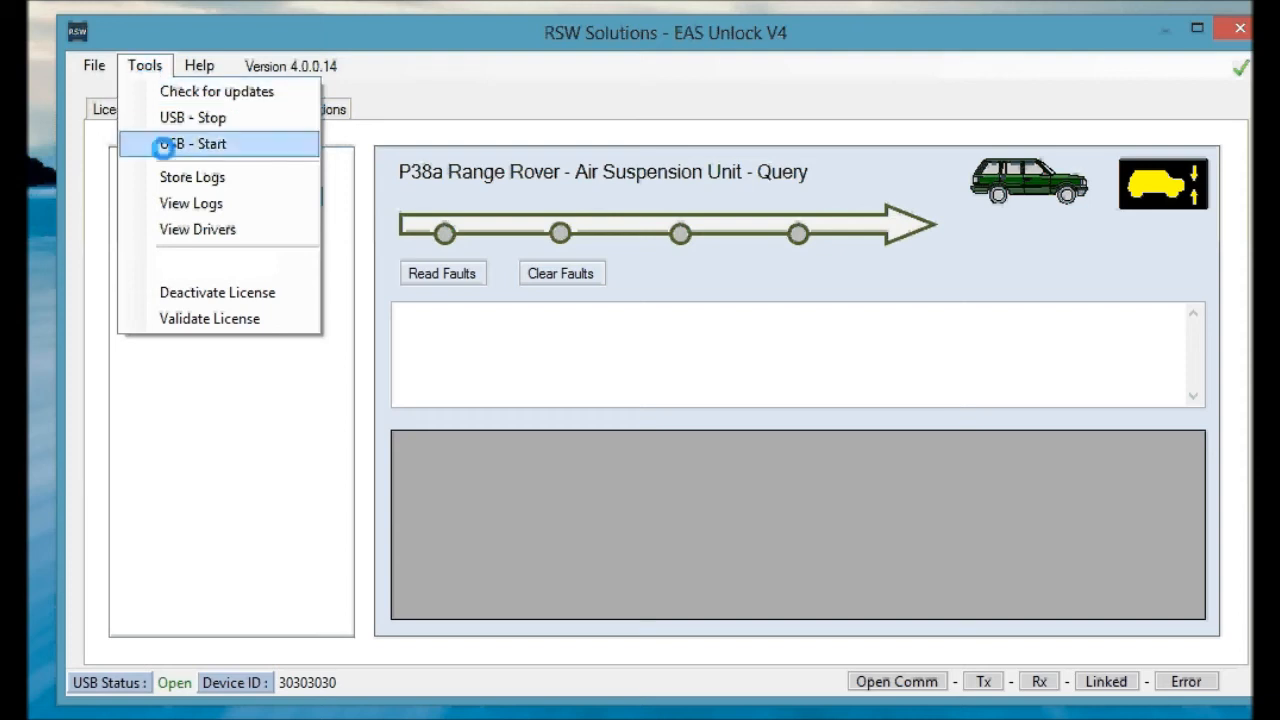
pyautogui.moveTo(217, 91)
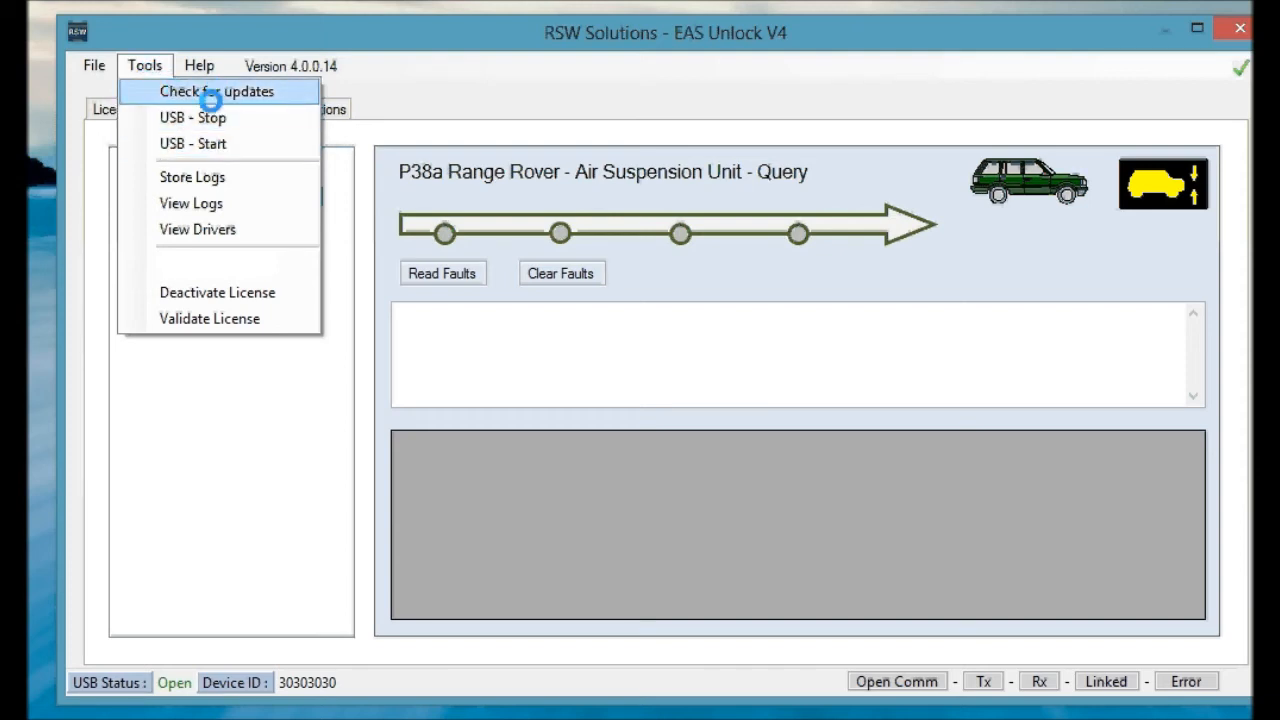
pyautogui.moveTo(191, 203)
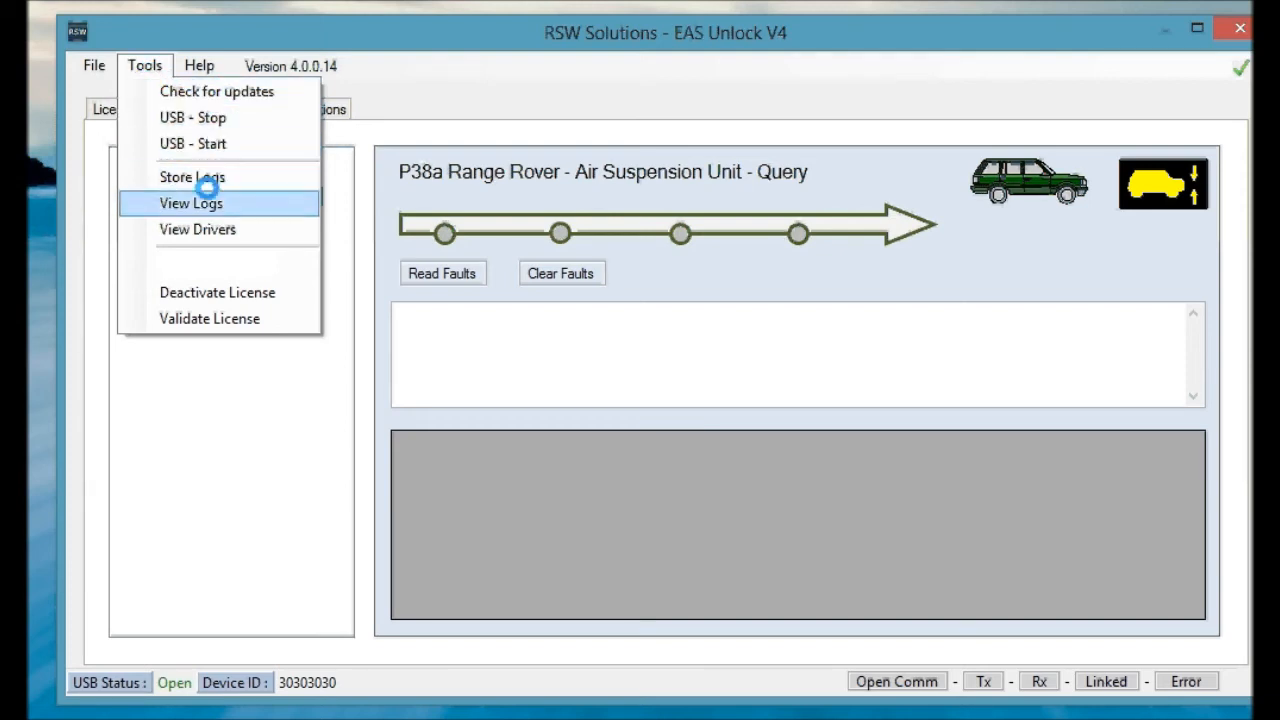
pyautogui.moveTo(192, 177)
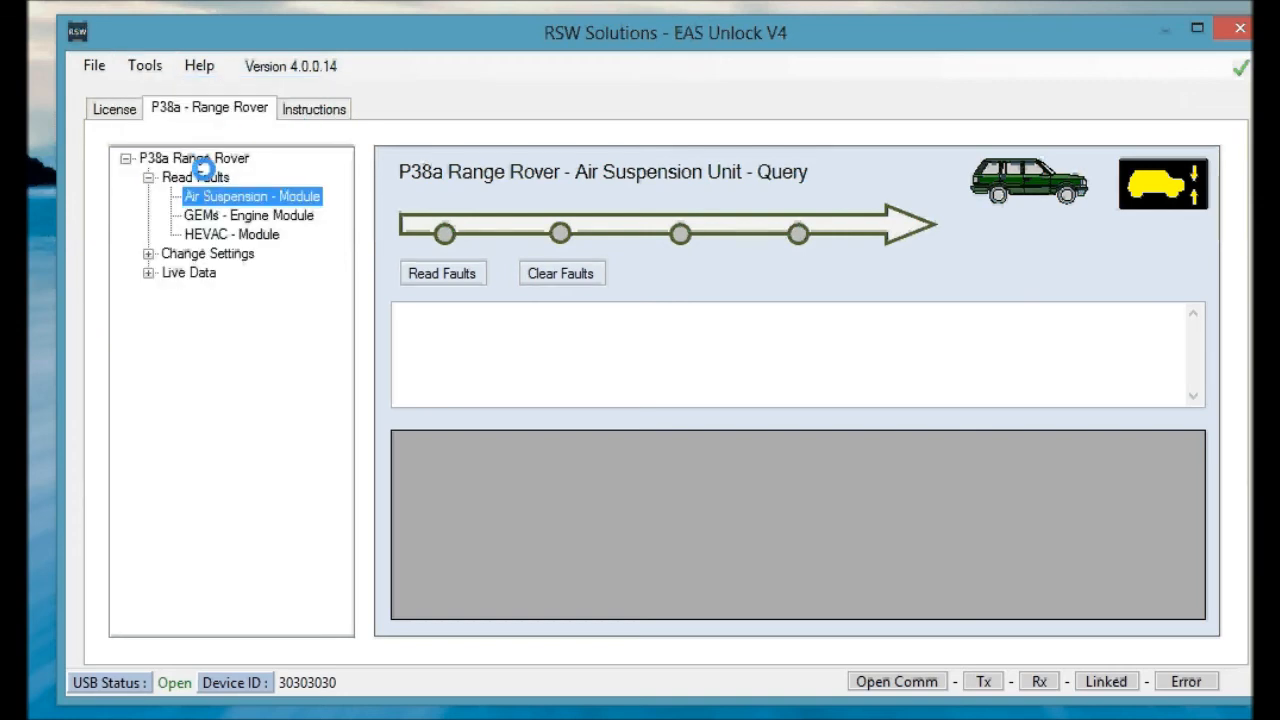
pyautogui.click(144, 65)
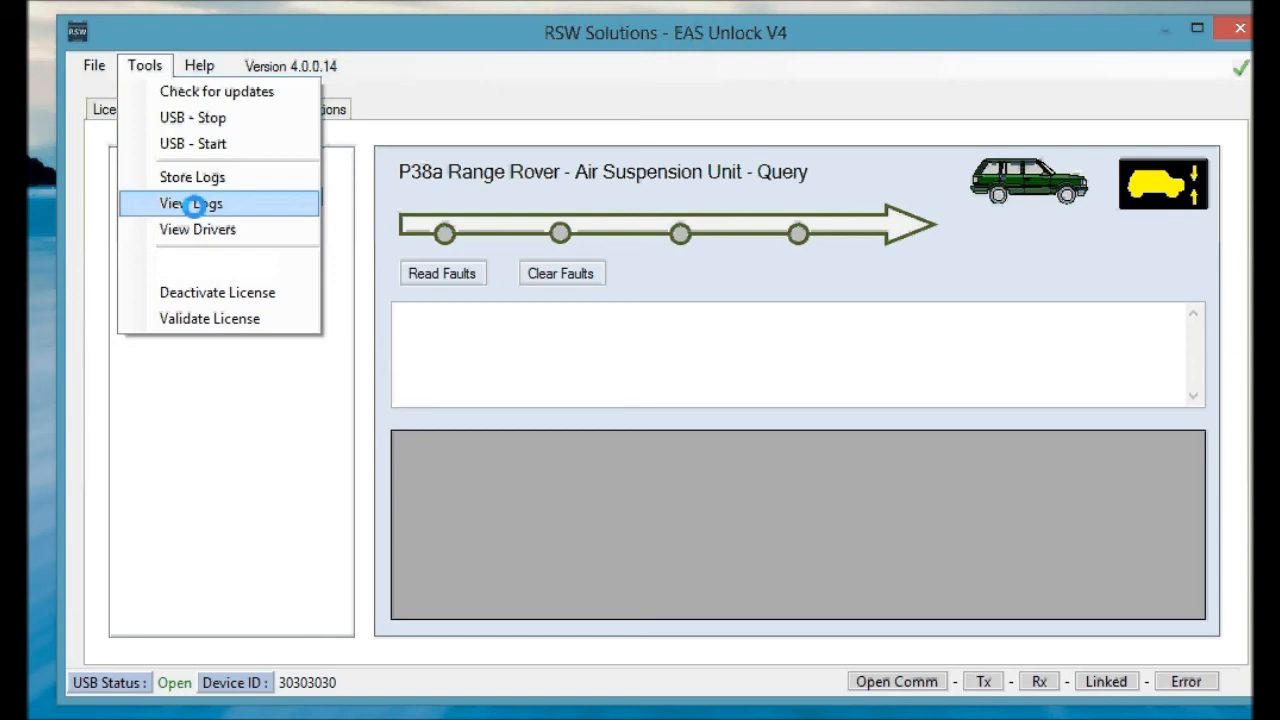
pyautogui.click(190, 203)
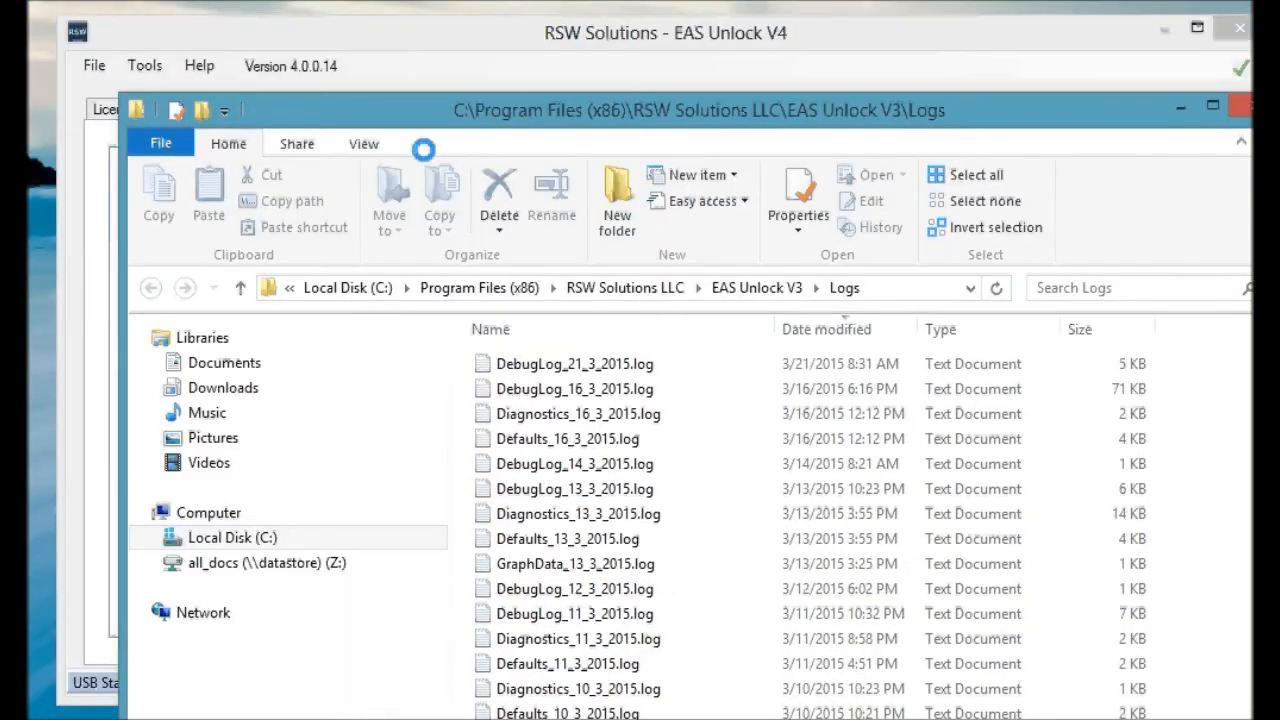
pyautogui.click(575, 363)
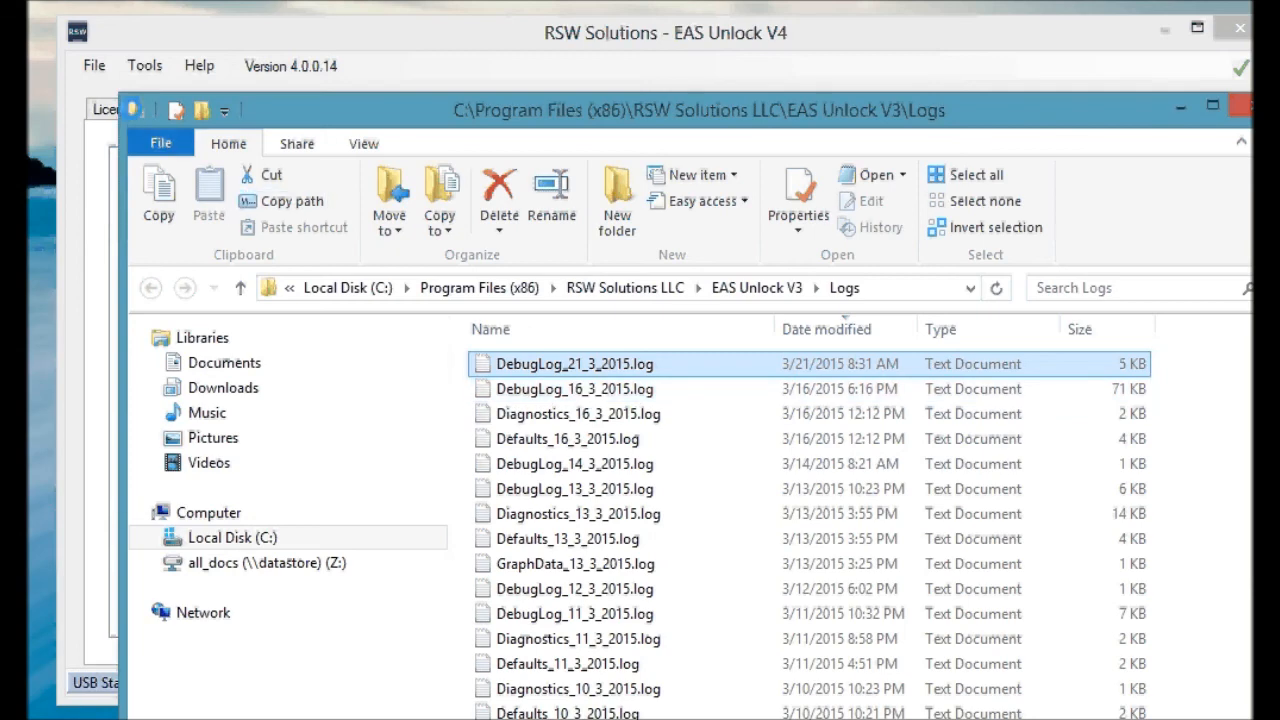
pyautogui.click(144, 65)
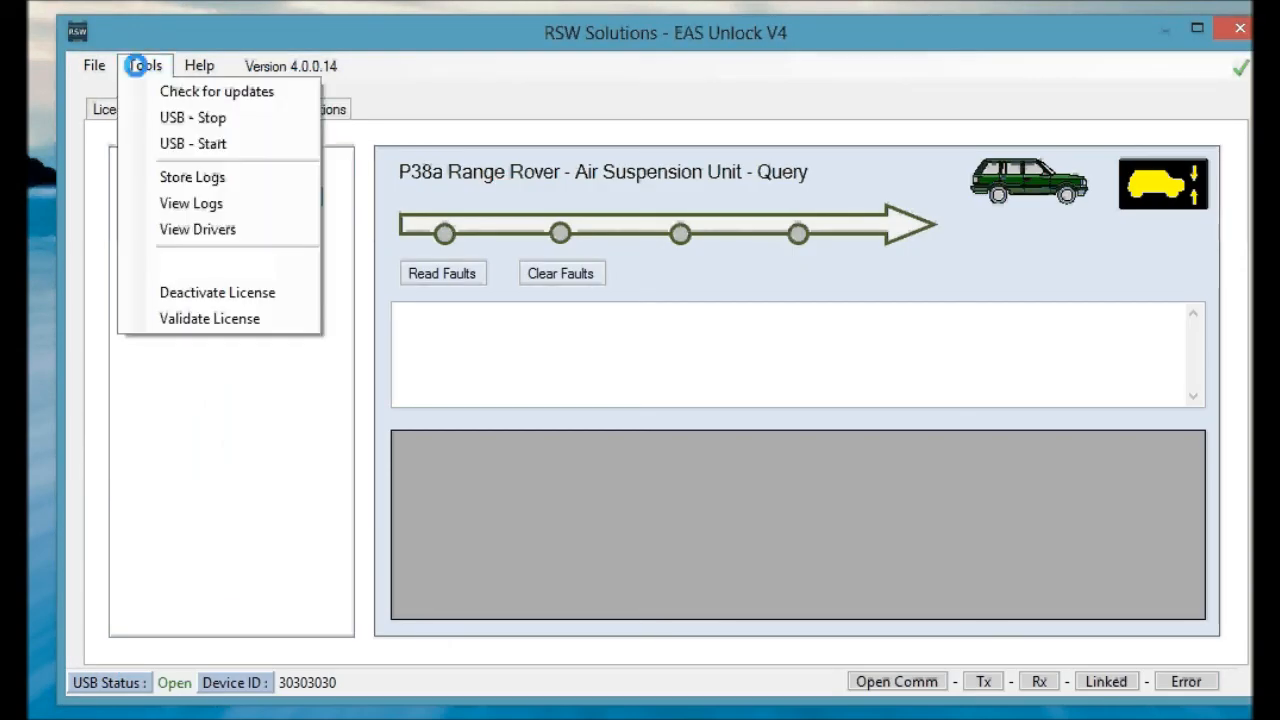
pyautogui.moveTo(197, 229)
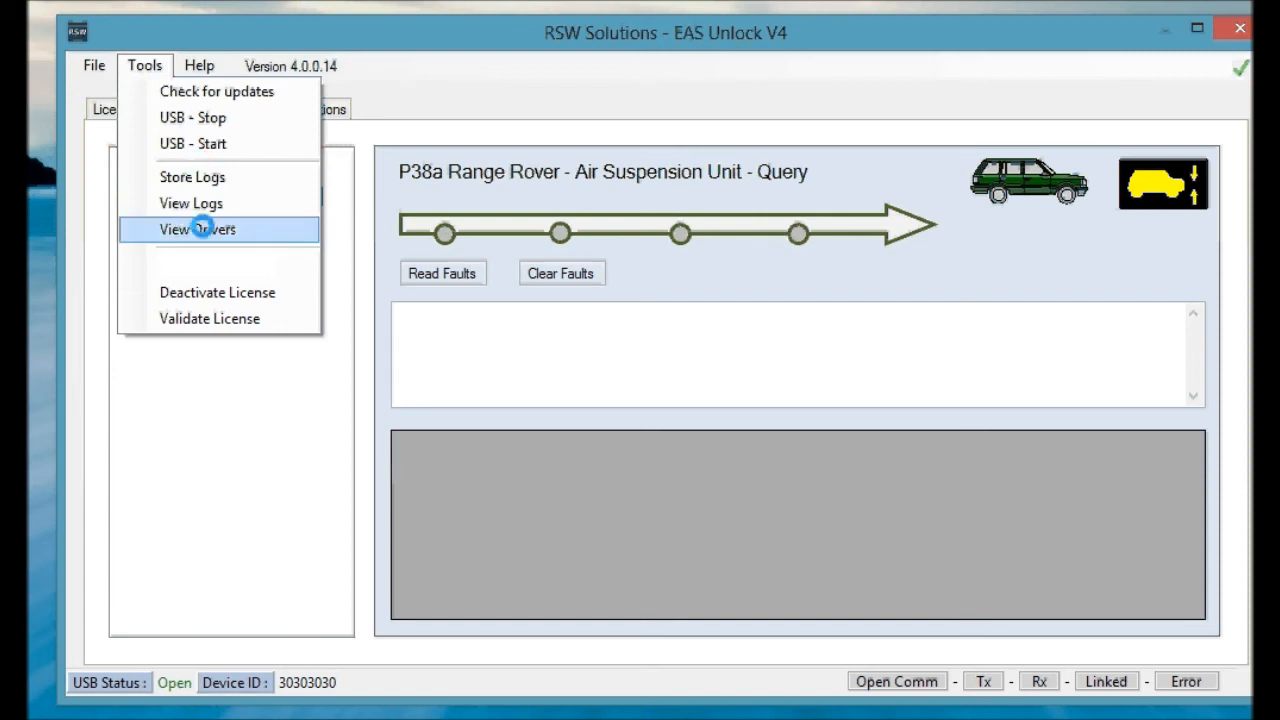
# Open EAS Unlock's Drivers folder via Tools > View Drivers.
pyautogui.click(197, 229)
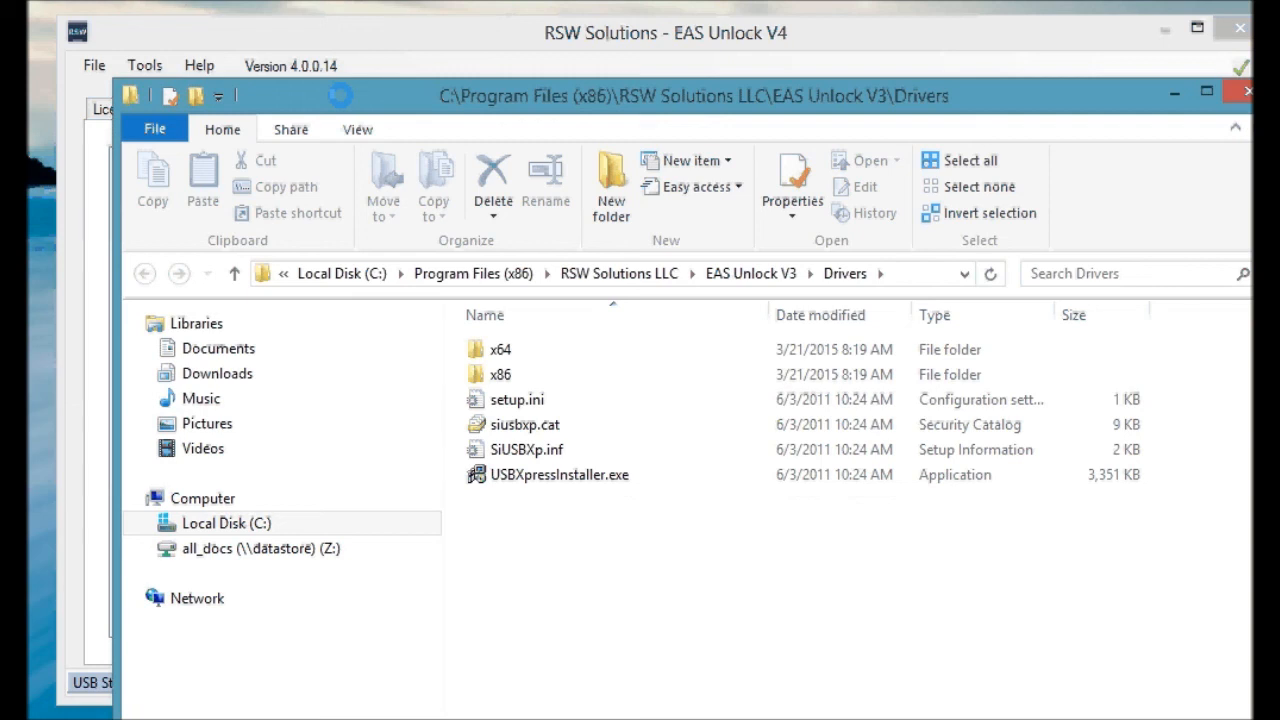
# Select USBXpressInstaller.exe in the Drivers folder and show its context menu.
pyautogui.click(513, 449)
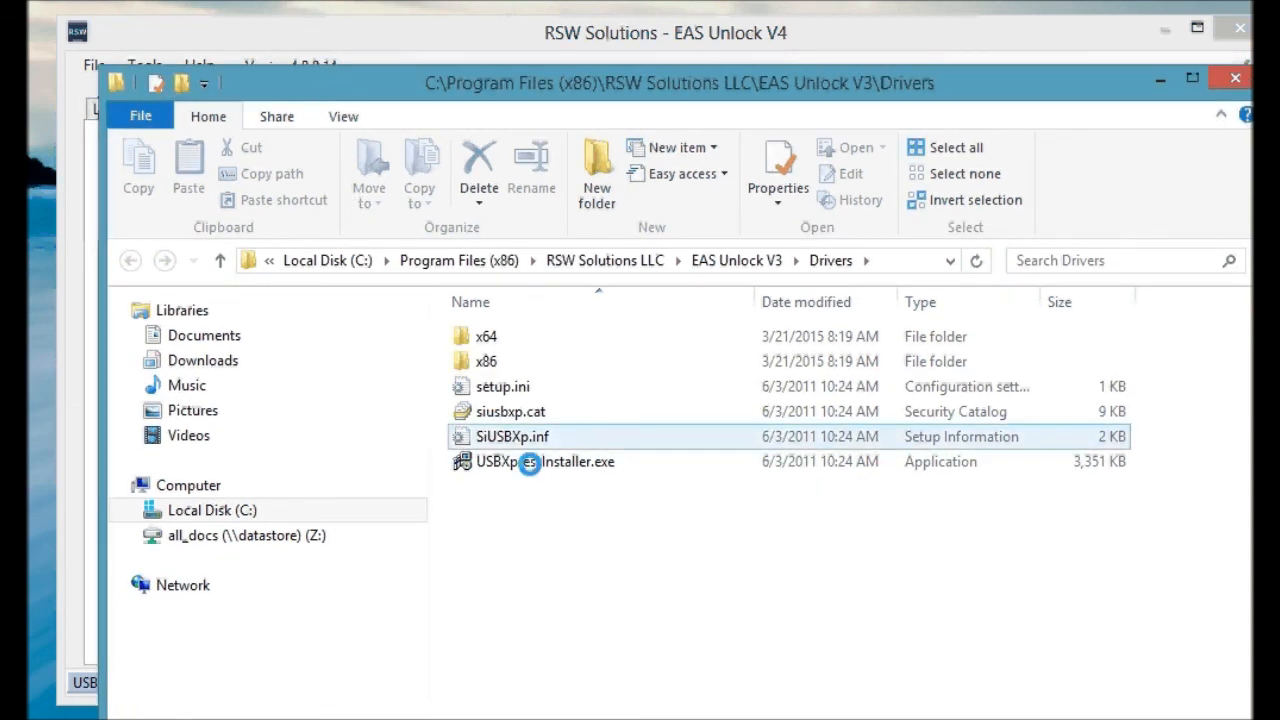
pyautogui.moveTo(540, 462)
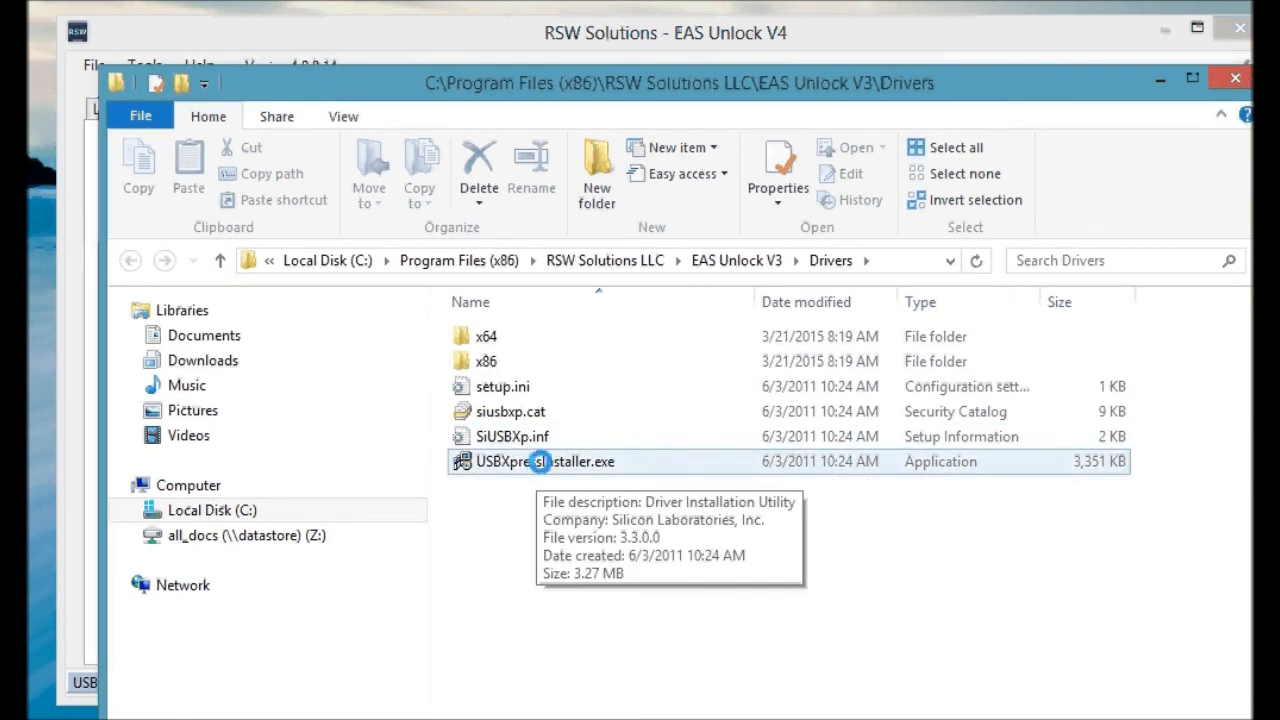
pyautogui.rightClick(540, 461)
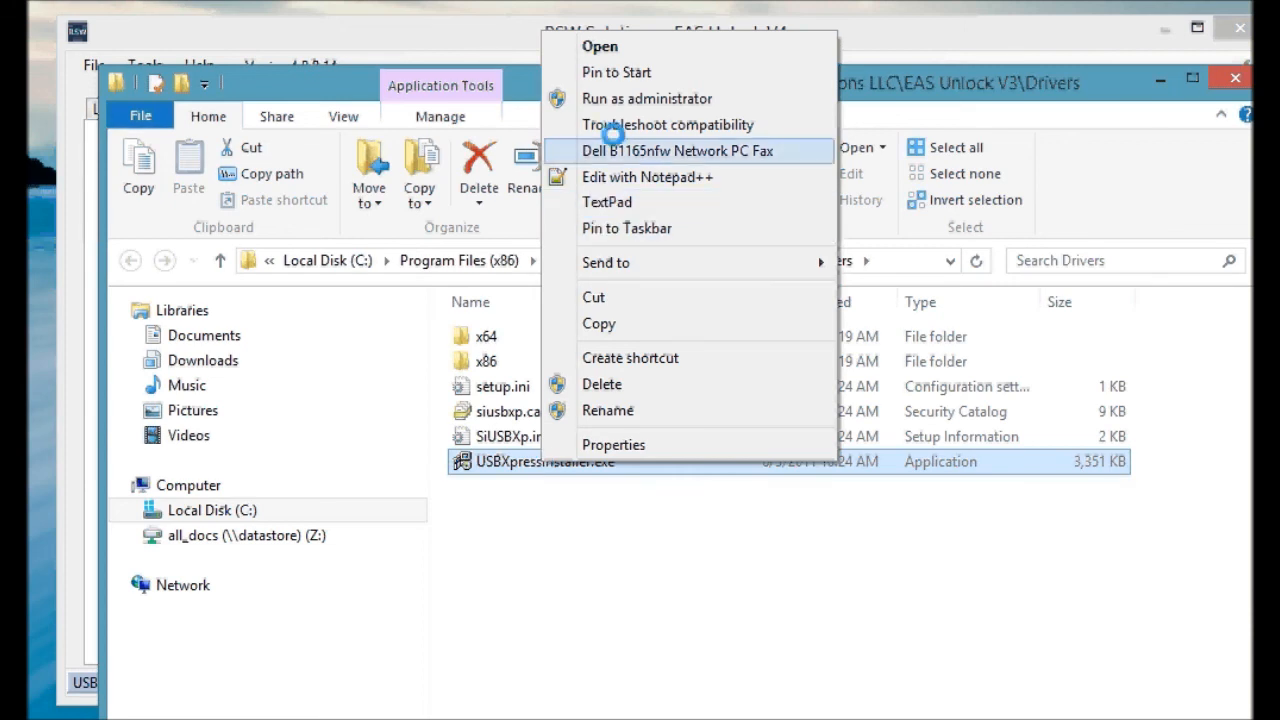